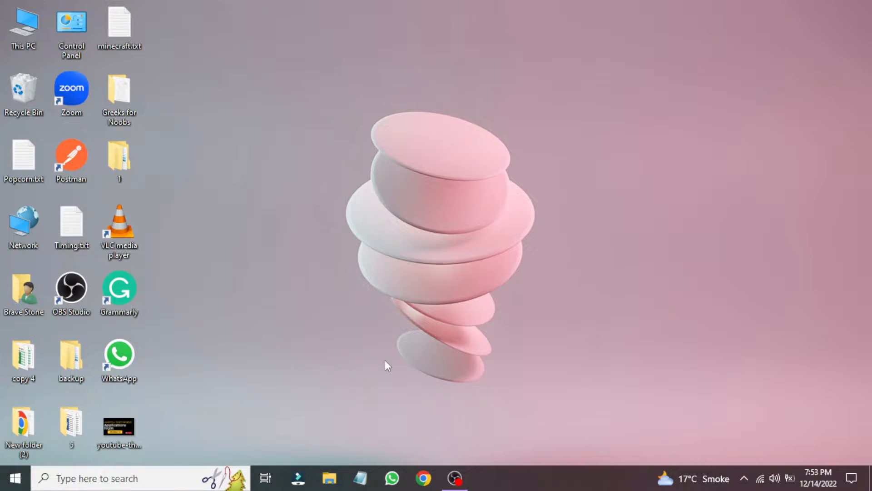
# Bring up the actions menu for the This PC desktop icon to reach Manage
pyautogui.click(71, 25)
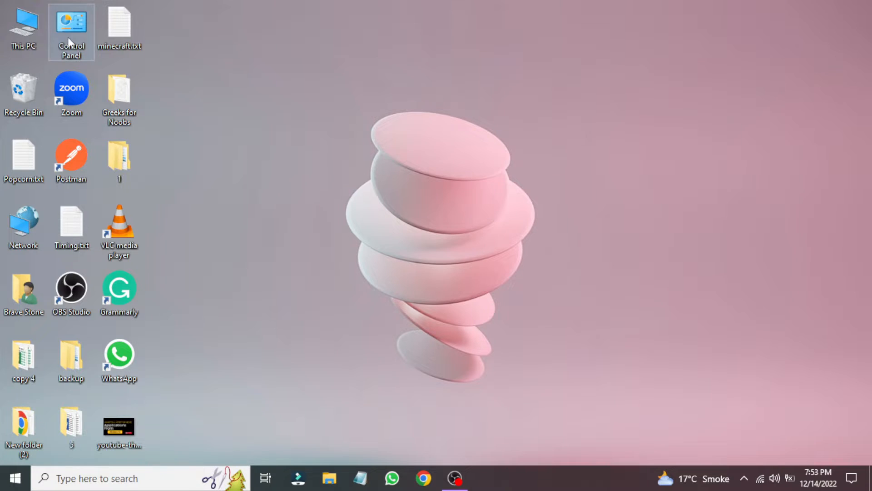
pyautogui.rightClick(23, 25)
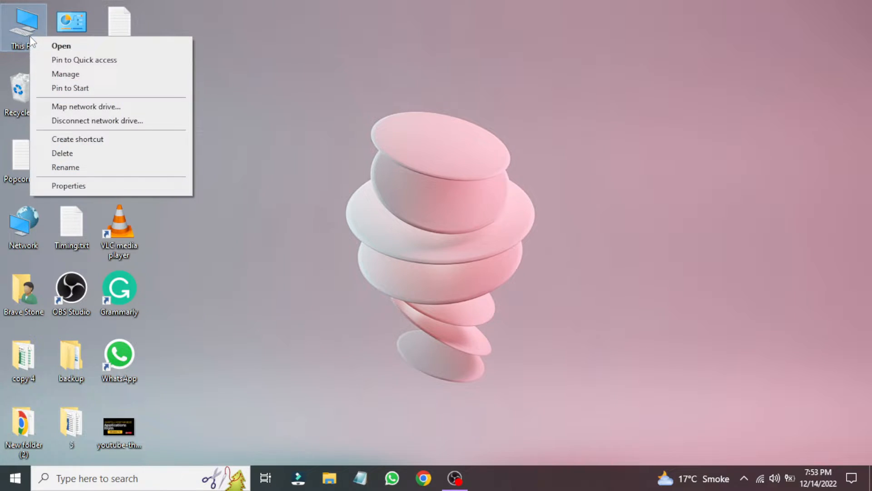
pyautogui.moveTo(65, 74)
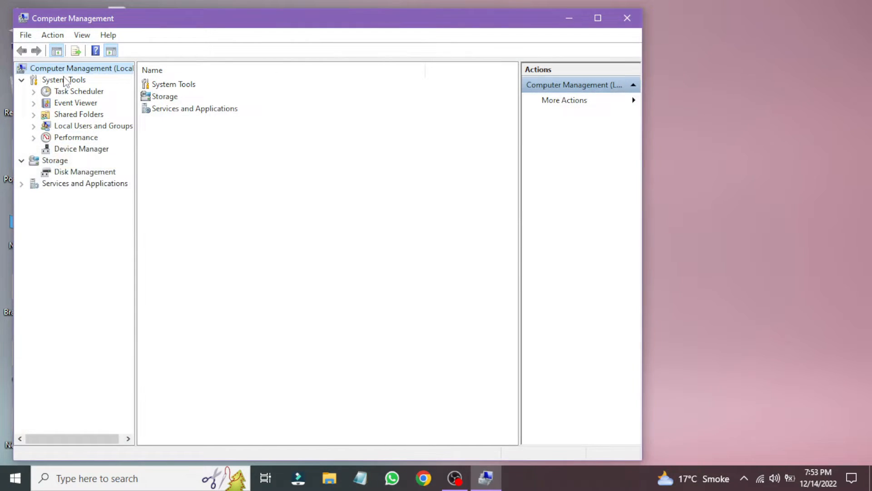
pyautogui.moveTo(70, 109)
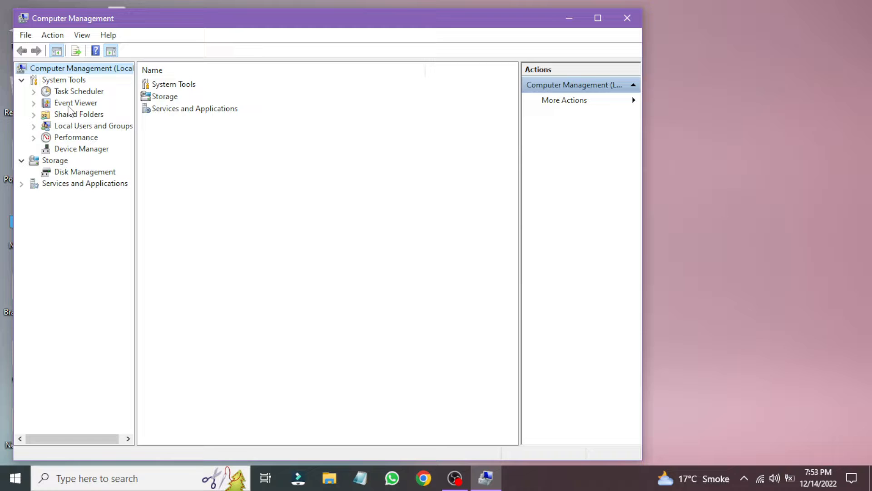
# Expand Event Viewer in the console tree, show Windows Logs, and view the Security log's events
pyautogui.click(75, 102)
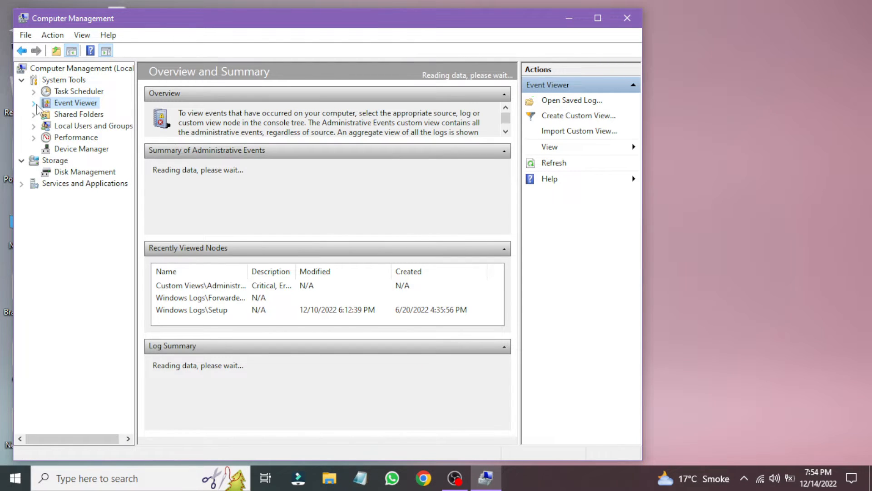
pyautogui.click(34, 103)
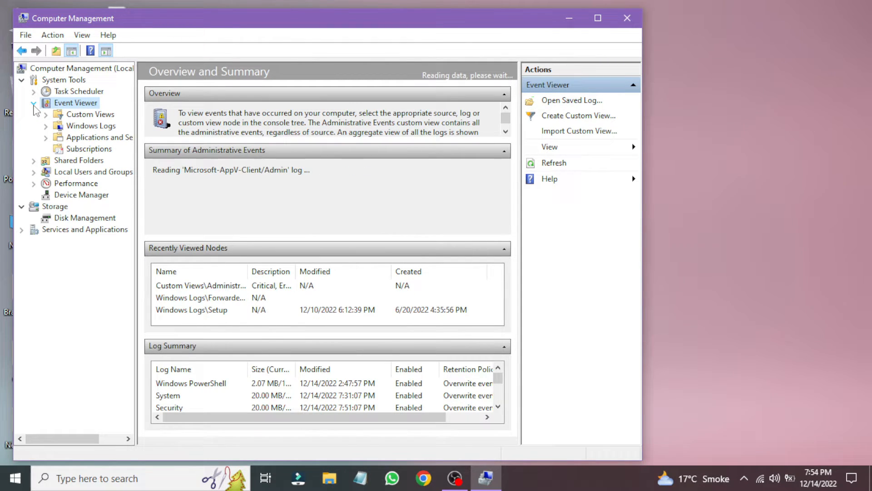
pyautogui.click(90, 126)
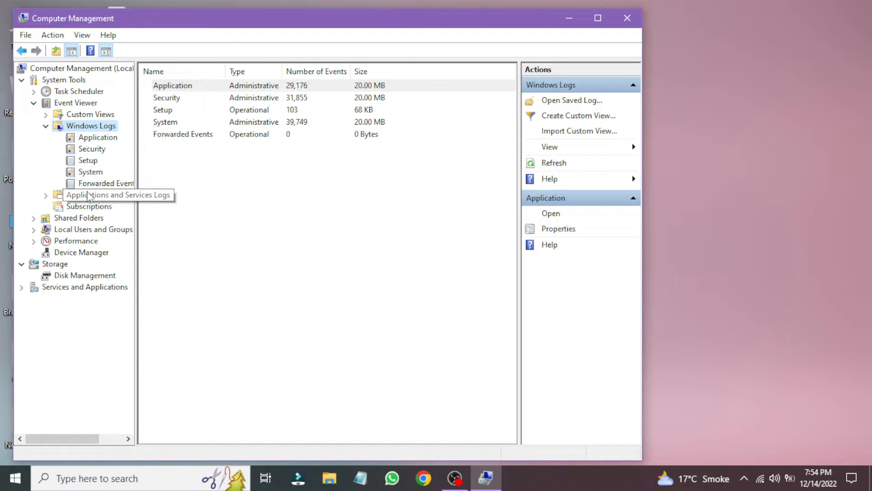
pyautogui.moveTo(191, 204)
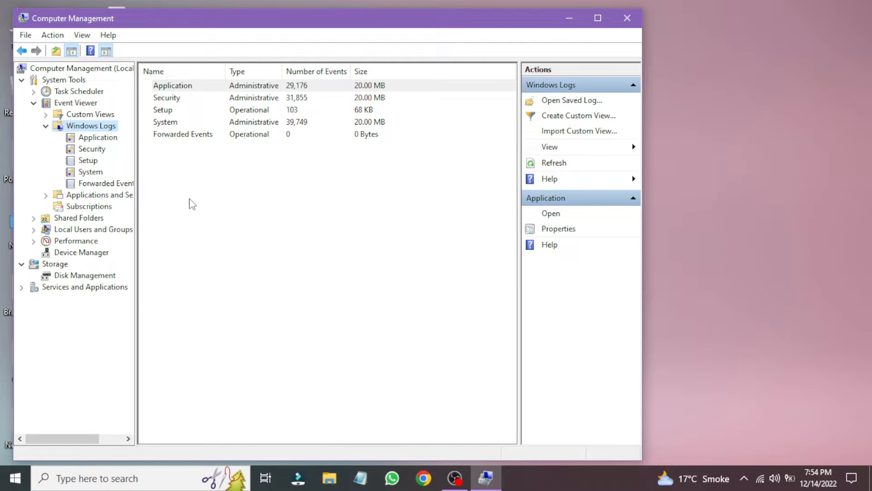
pyautogui.click(92, 149)
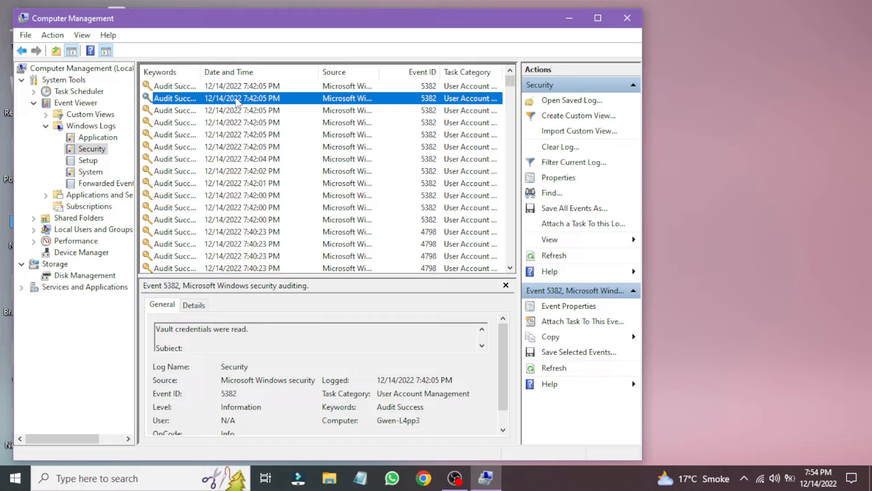
# View the Details tab of the selected Security event and scroll through its Friendly View fields
pyautogui.click(193, 304)
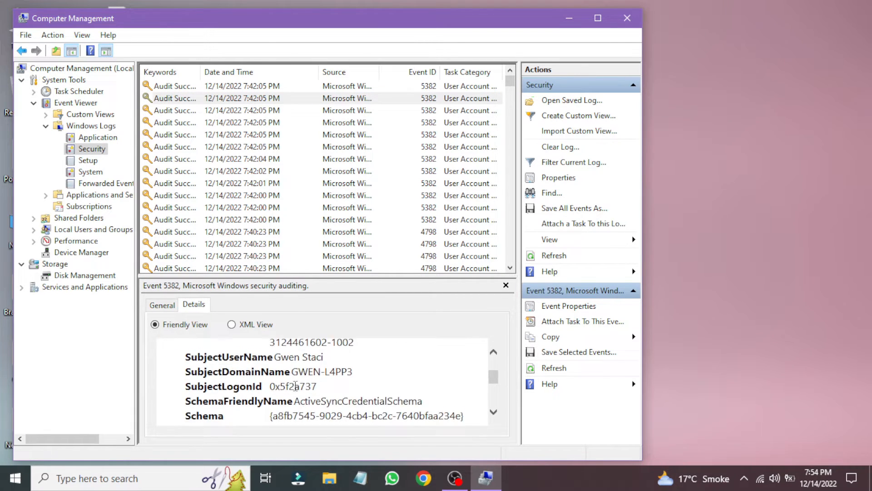
pyautogui.scroll(-3)
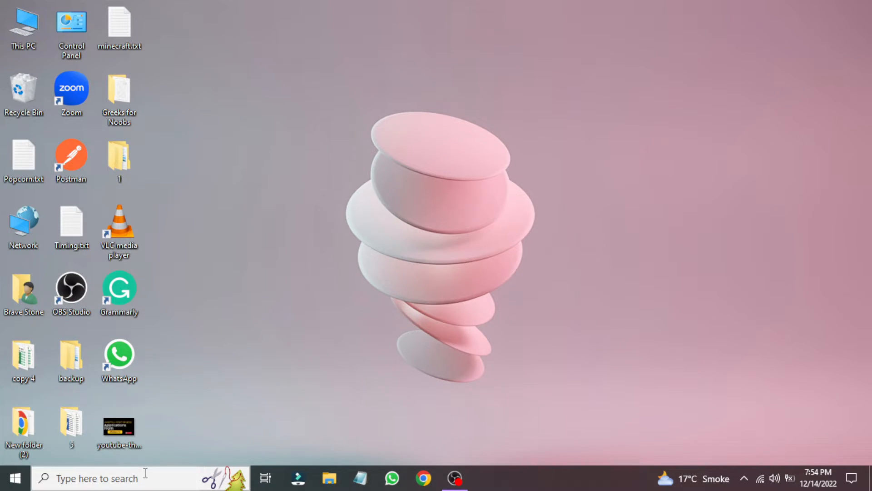
# Search for 'run' from the taskbar and launch Event Viewer via the Run dialog with 'eventvwr'
pyautogui.click(95, 478)
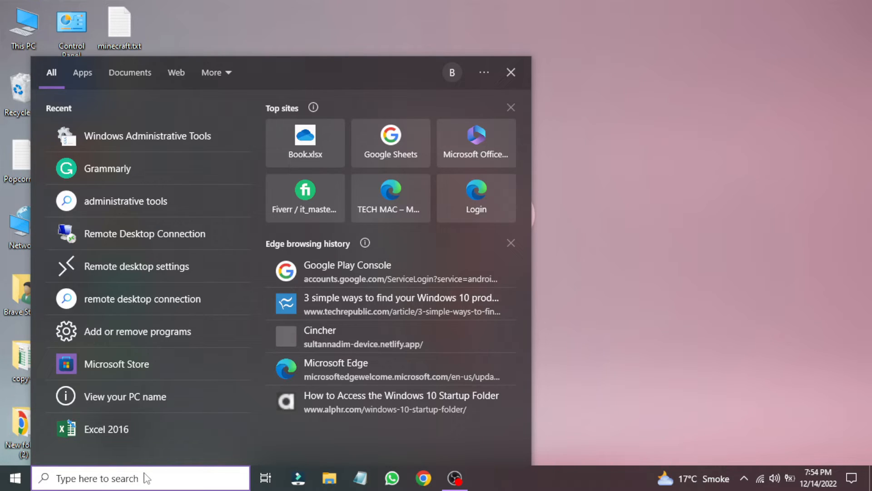
pyautogui.write('run')
pyautogui.write('e')
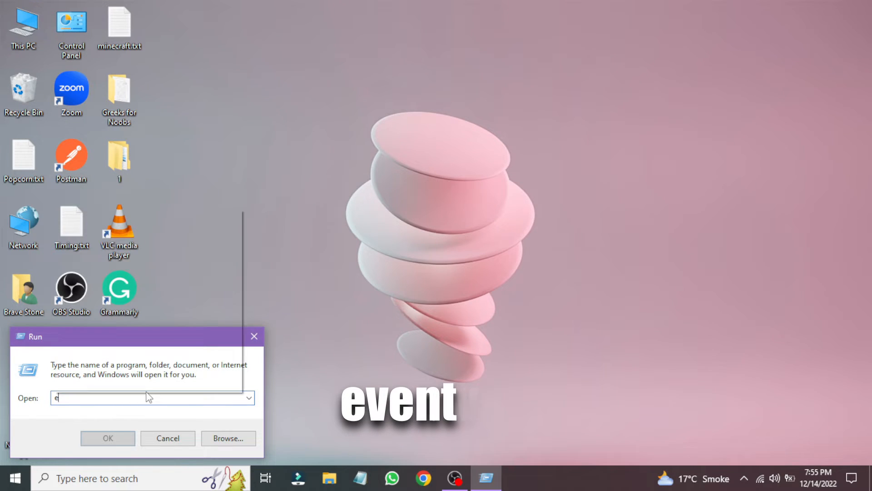
pyautogui.write('vent')
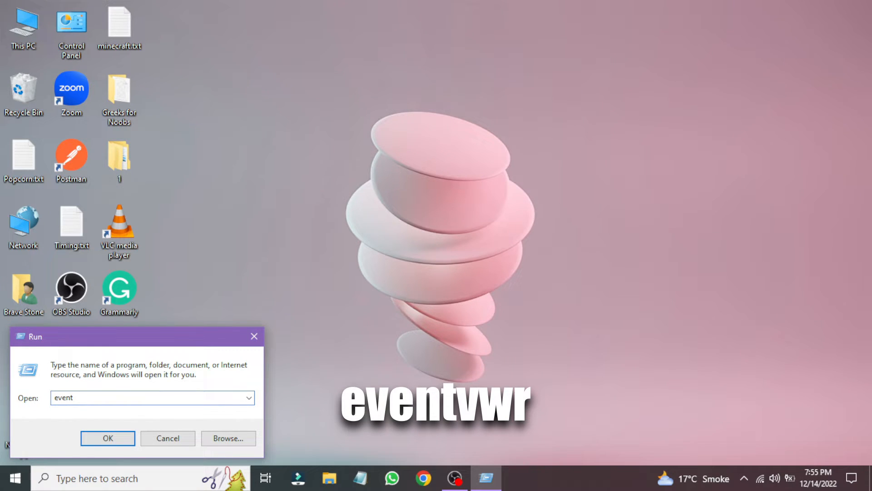
pyautogui.write('vwr')
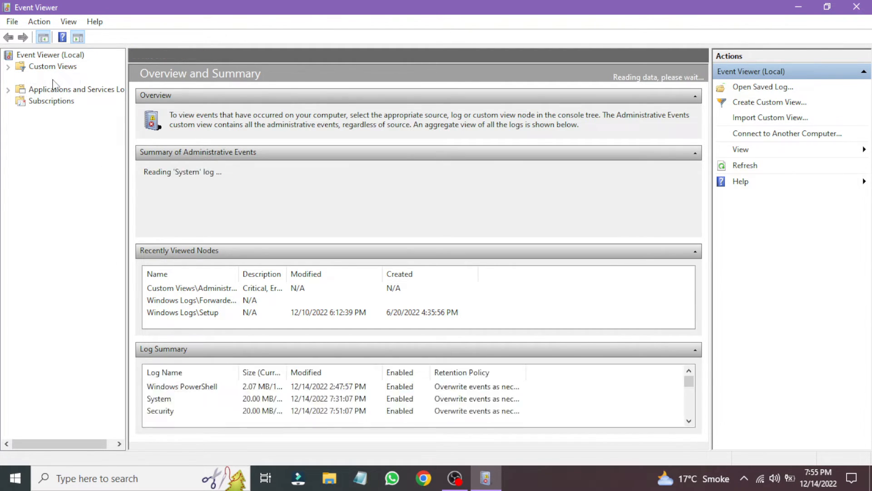
# Review Event Viewer's Overview and Summary pane while the log summary loads
pyautogui.click(52, 77)
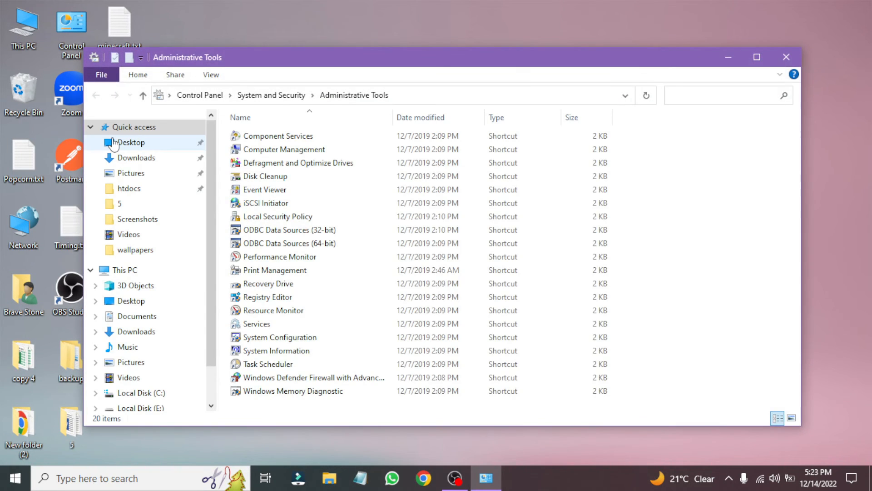
# Launch Event Viewer from its shortcut in the Administrative Tools folder
pyautogui.click(264, 189)
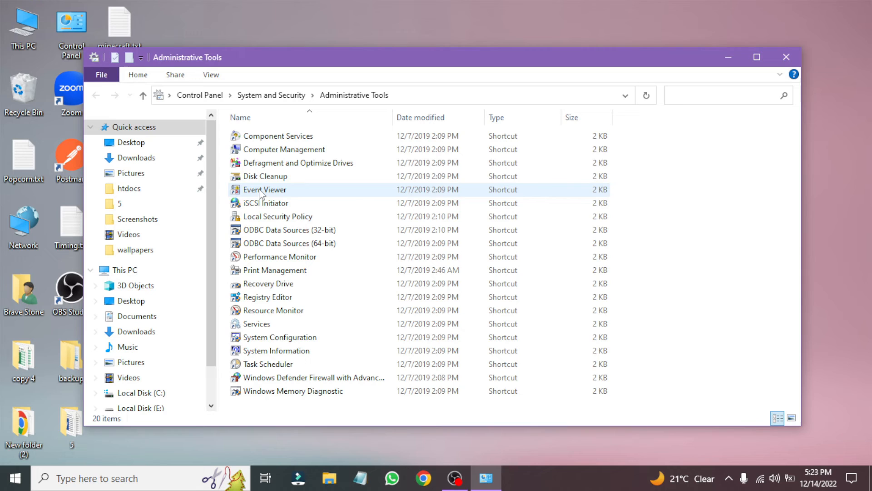
pyautogui.click(265, 189)
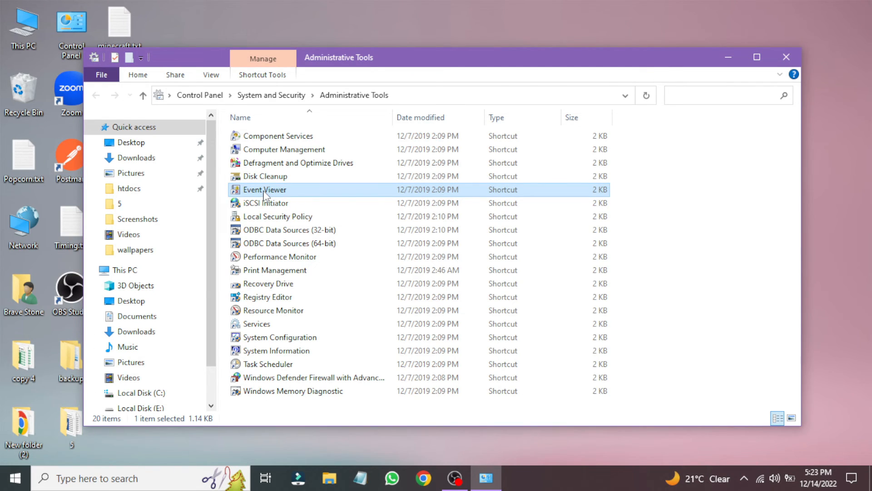
pyautogui.doubleClick(265, 190)
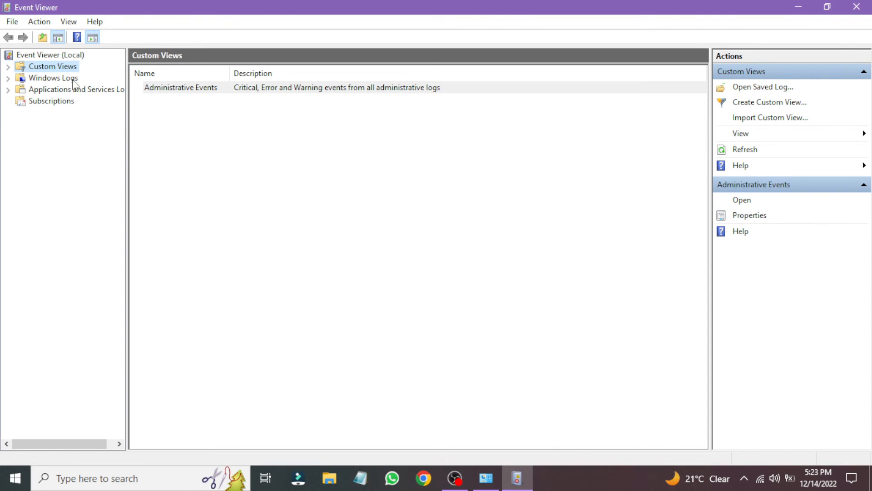
# Show the Windows Logs list of event log files, then the empty Subscriptions page
pyautogui.click(54, 78)
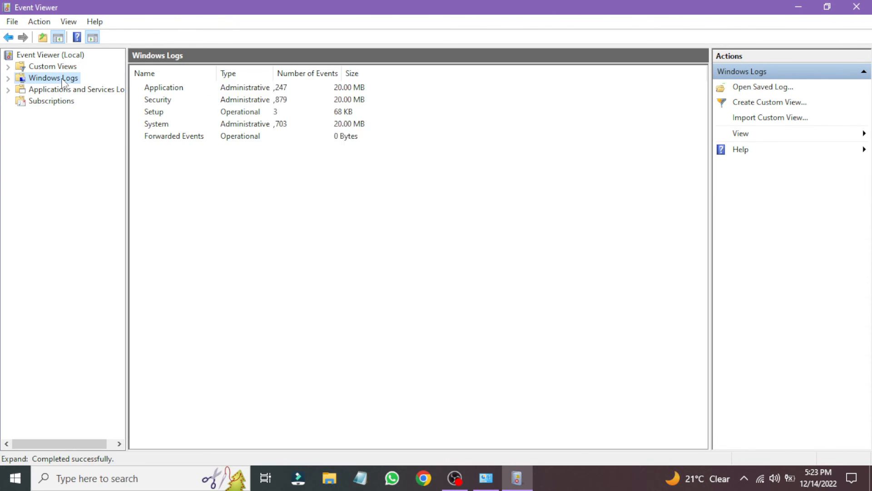
pyautogui.click(52, 112)
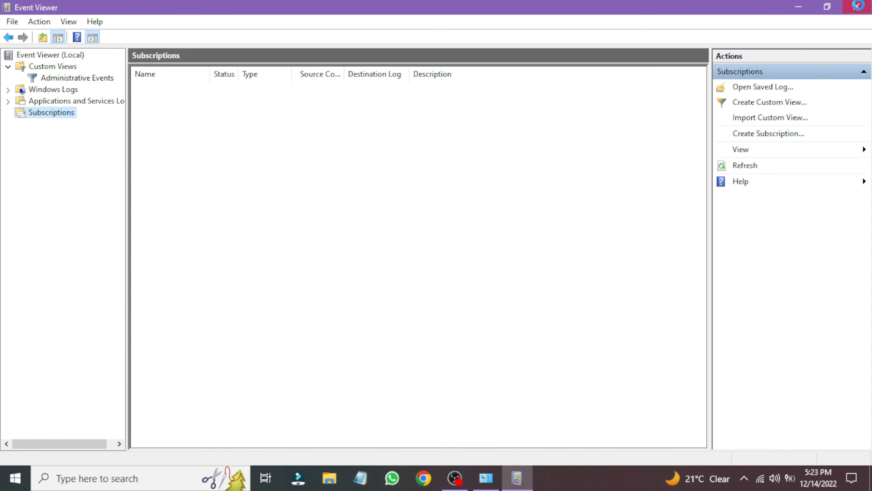